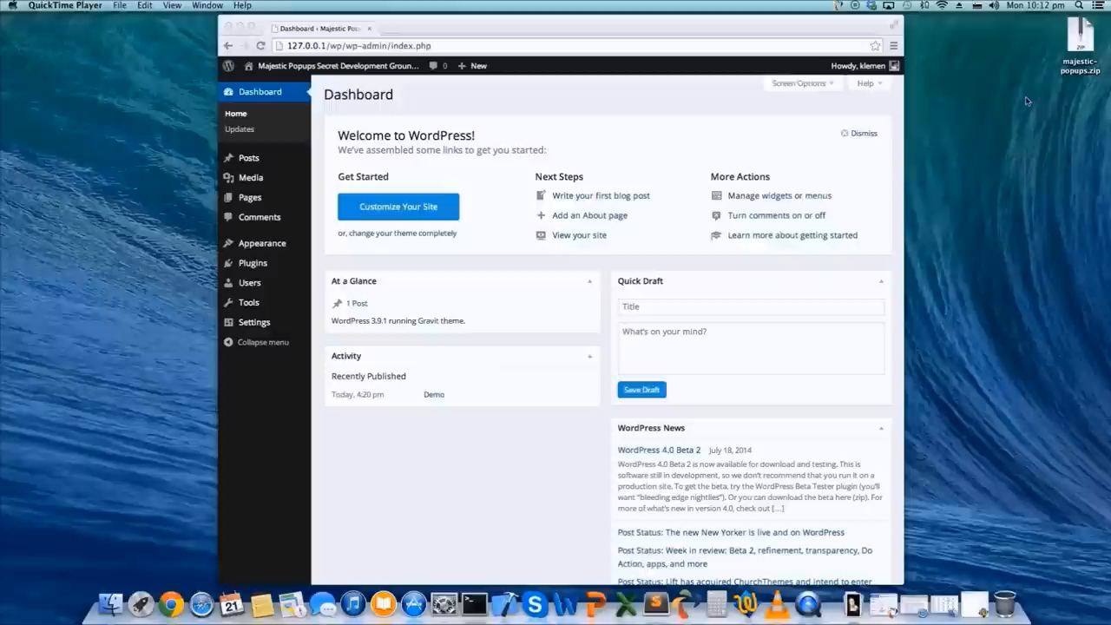
pyautogui.moveTo(1038, 111)
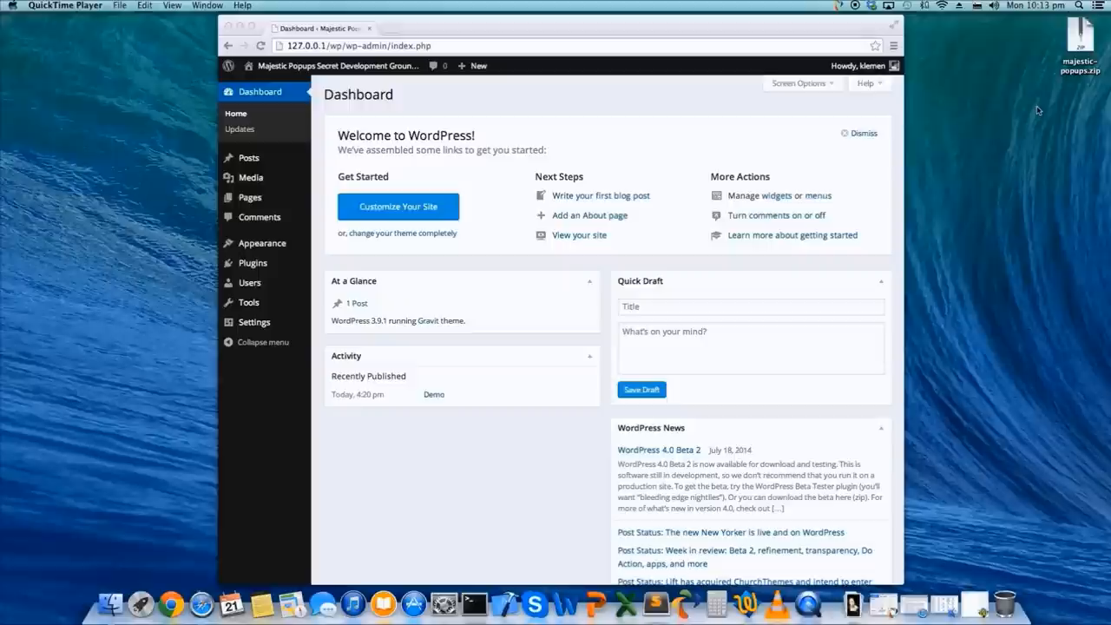
# Step: Go to the site's Plugins page to install the Majestic Popups zip
pyautogui.click(261, 92)
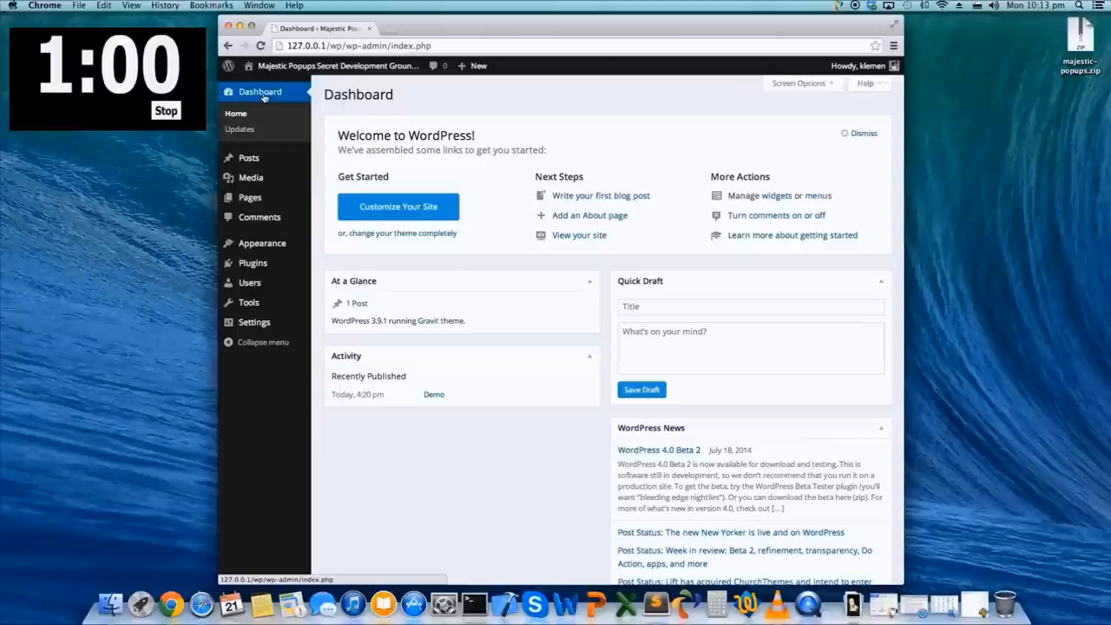
pyautogui.click(241, 261)
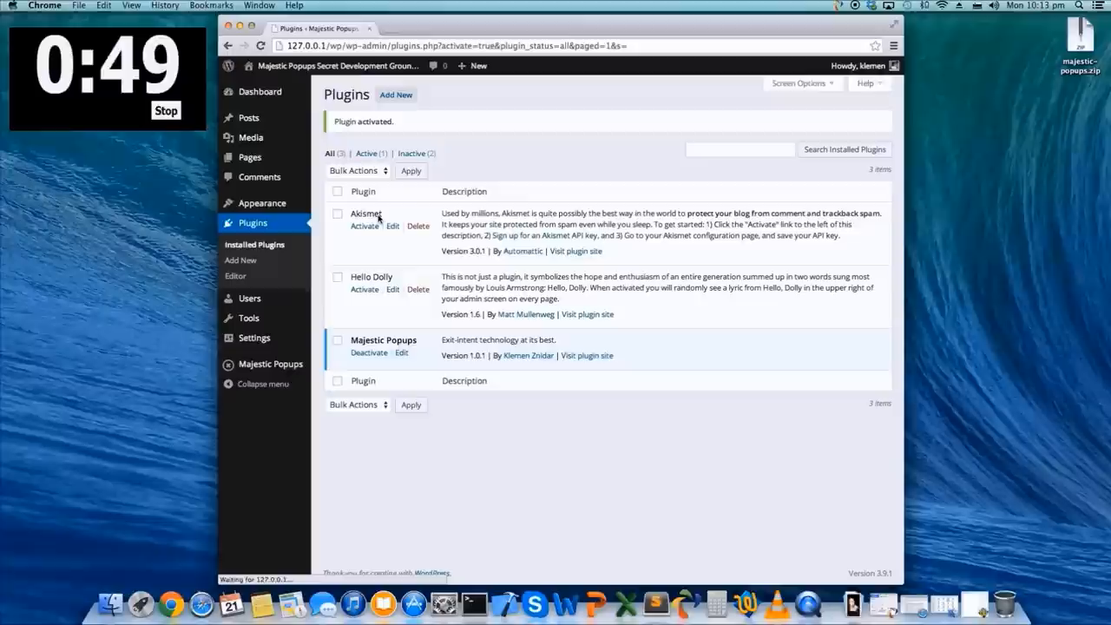
# Step: Reach the Majestic Popups email list settings for the MailChimp API key and Test 2 list
pyautogui.click(239, 361)
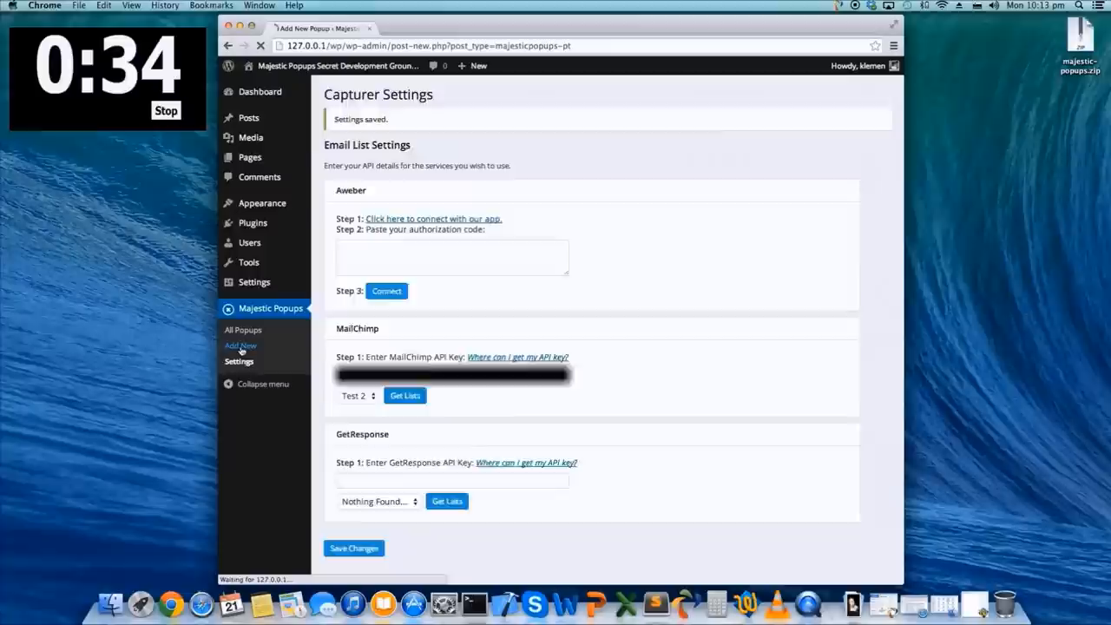
# Step: Start a new Optin popup, choosing Theme 4 and main text 'Majestic POPUPS RULEZ!'
pyautogui.click(239, 346)
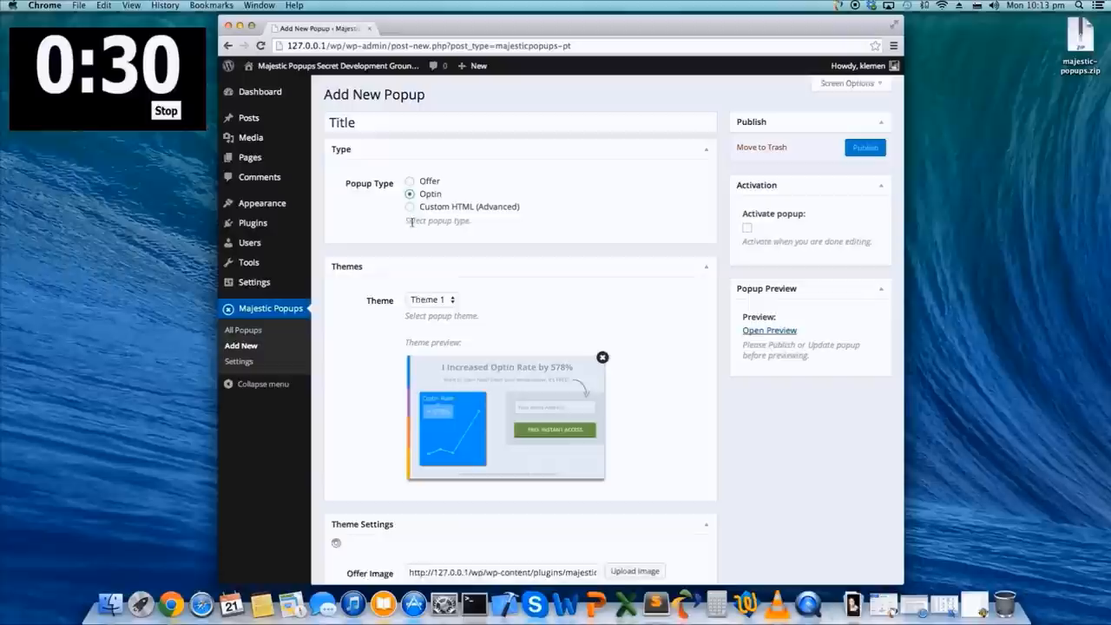
pyautogui.scroll(-3)
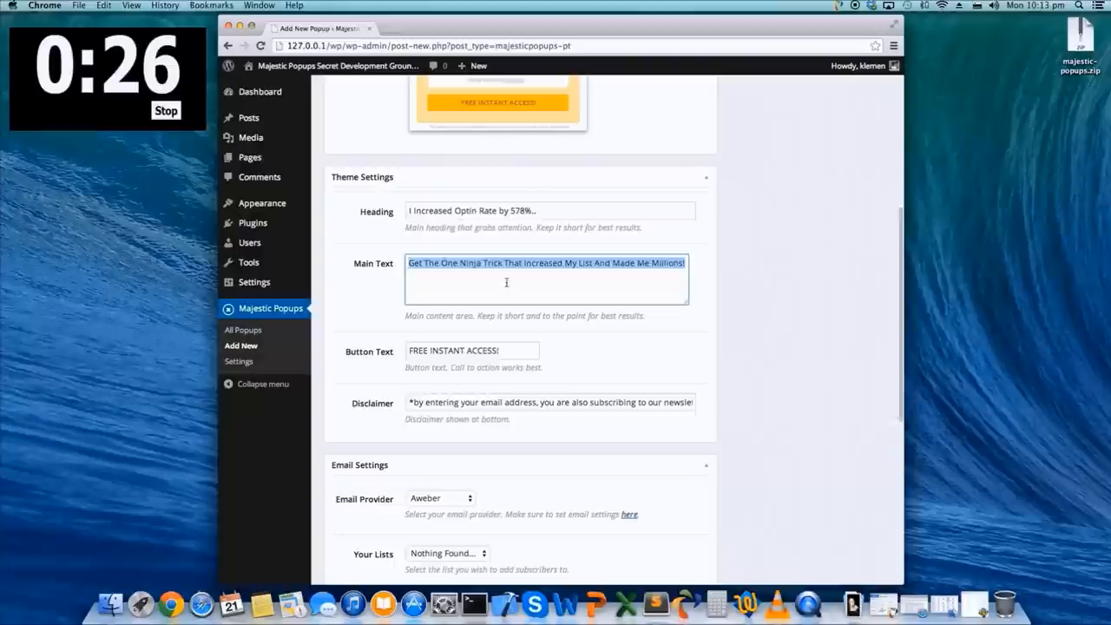
pyautogui.scroll(-3)
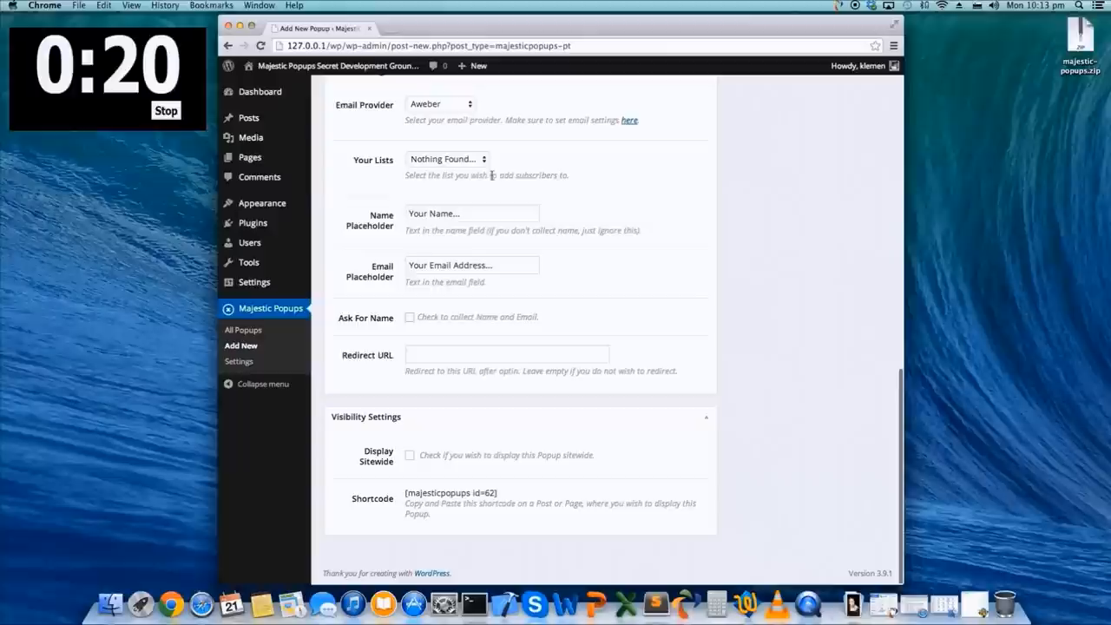
pyautogui.scroll(3)
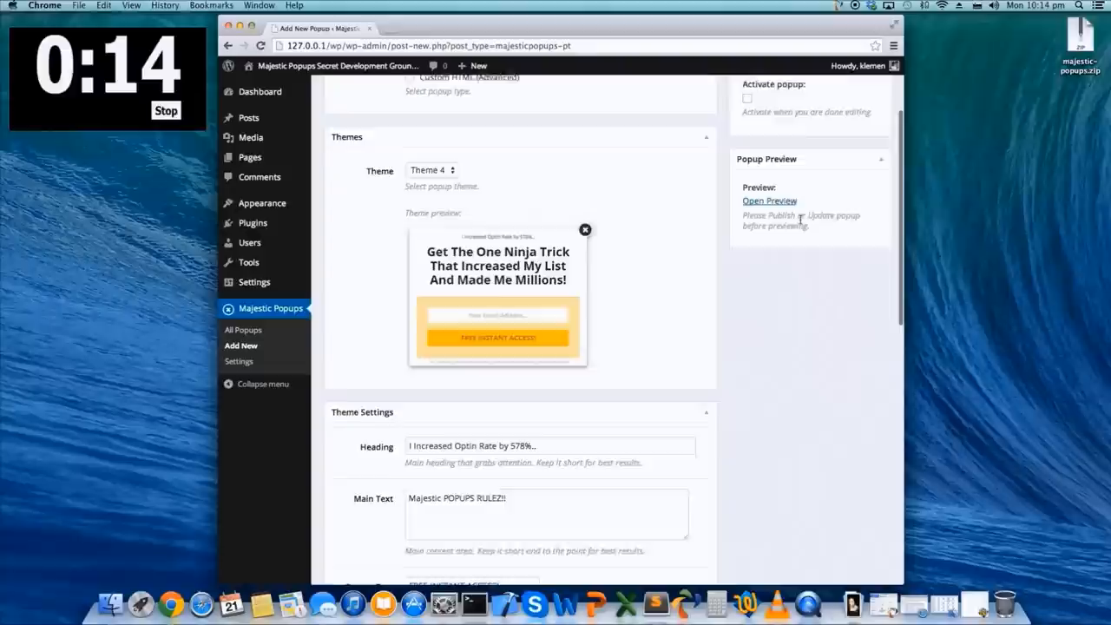
# Step: Turn on the Activate popup option before publishing the opt-in popup
pyautogui.click(864, 184)
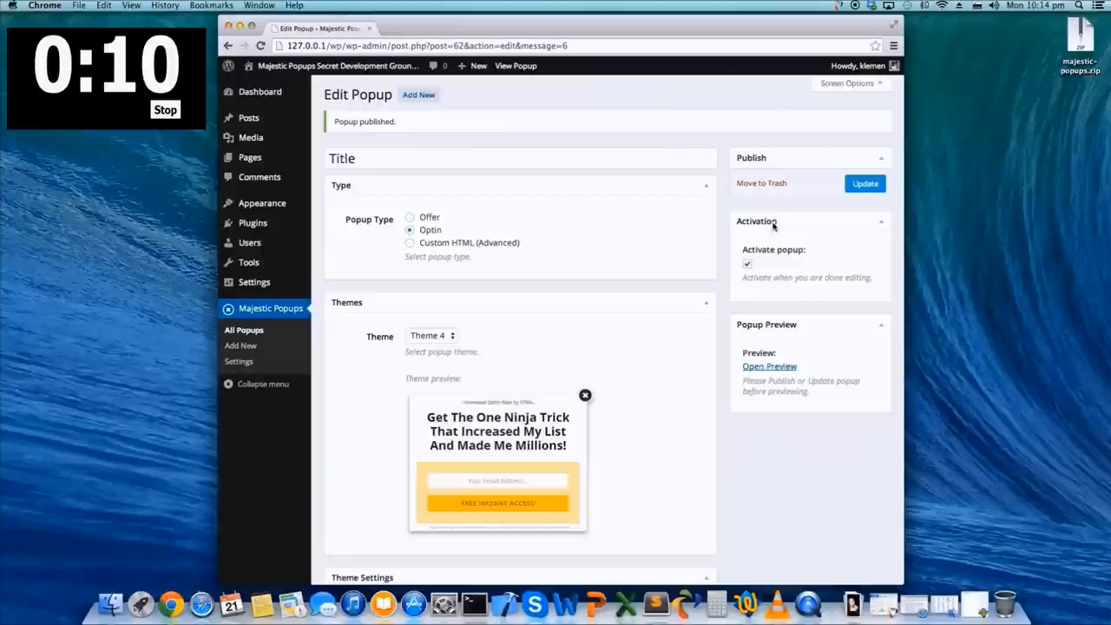